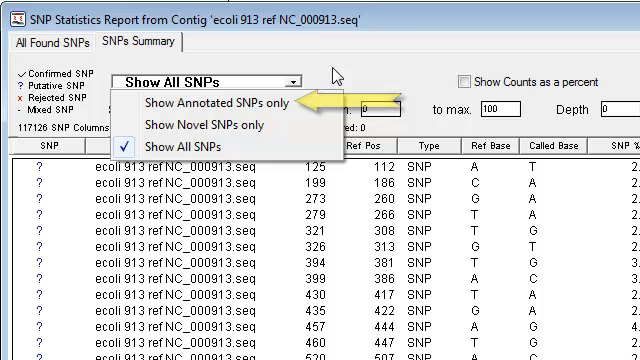
pyautogui.moveTo(210, 129)
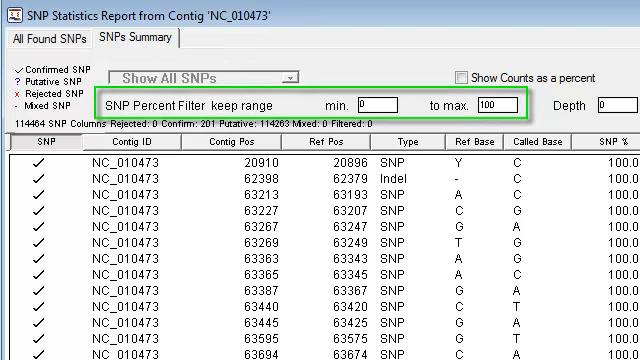
# Step: Clear the 0 from the SNP Percent Filter minimum box
pyautogui.click(367, 102)
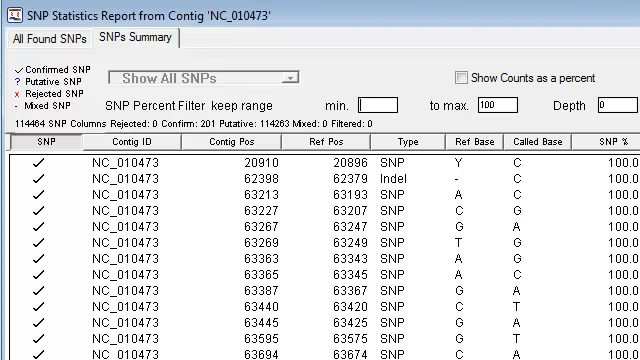
# Step: Enter a 50 percent SNP minimum and scroll right toward the Max. Coding Feature Distance box
pyautogui.write('50')
pyautogui.click(617, 104)
pyautogui.write('20')
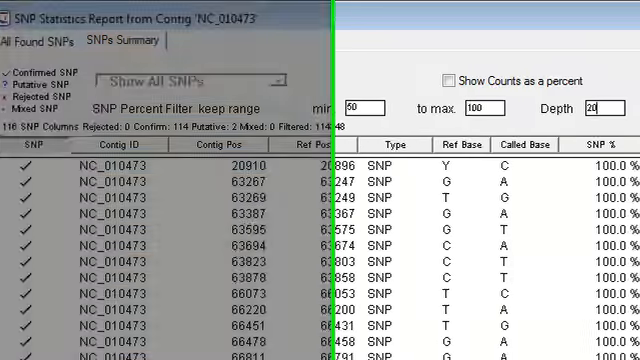
pyautogui.hscroll(3)
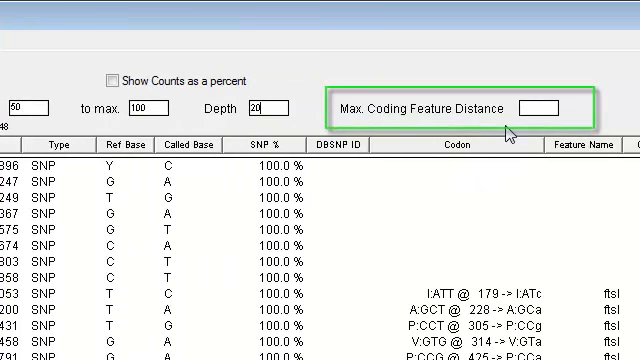